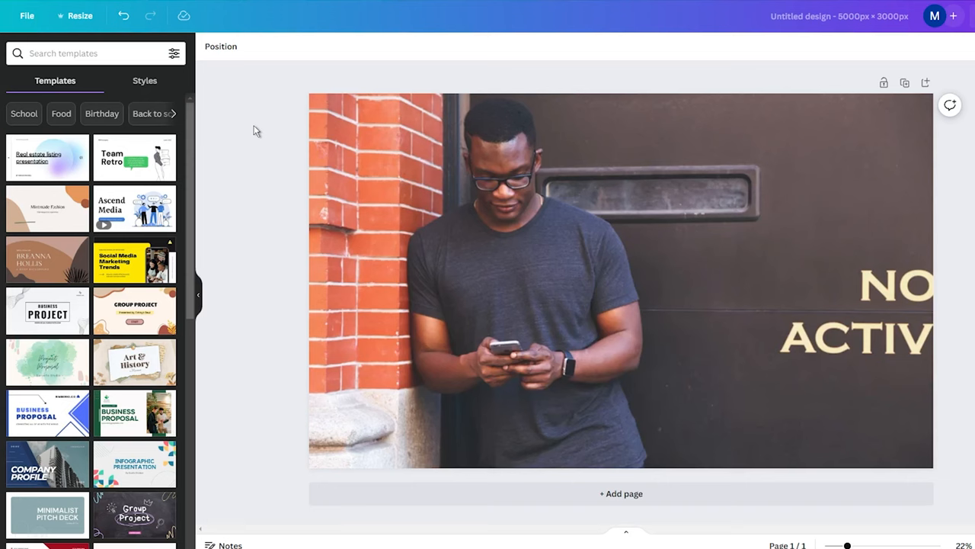
# Step: Select the street photo of the man with the phone on the canvas
pyautogui.click(622, 282)
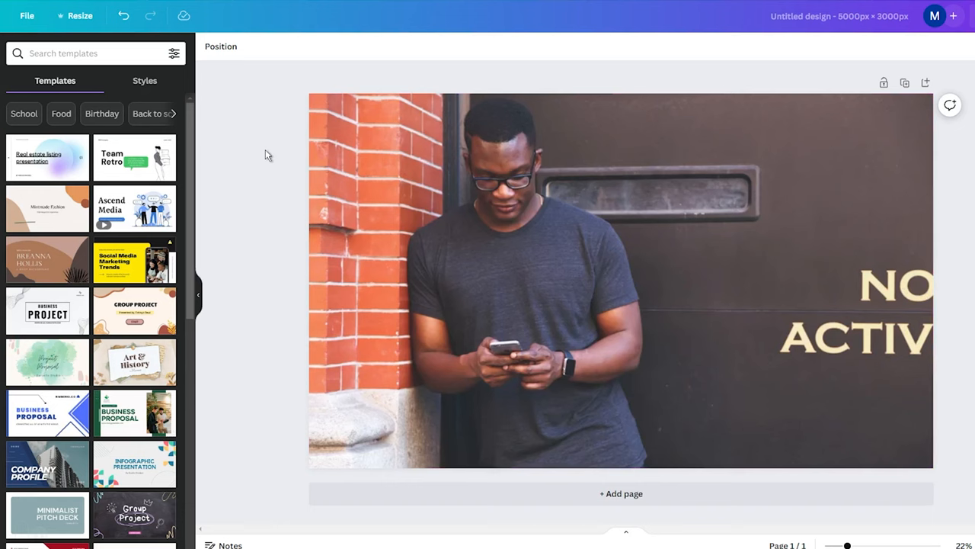
pyautogui.moveTo(278, 164)
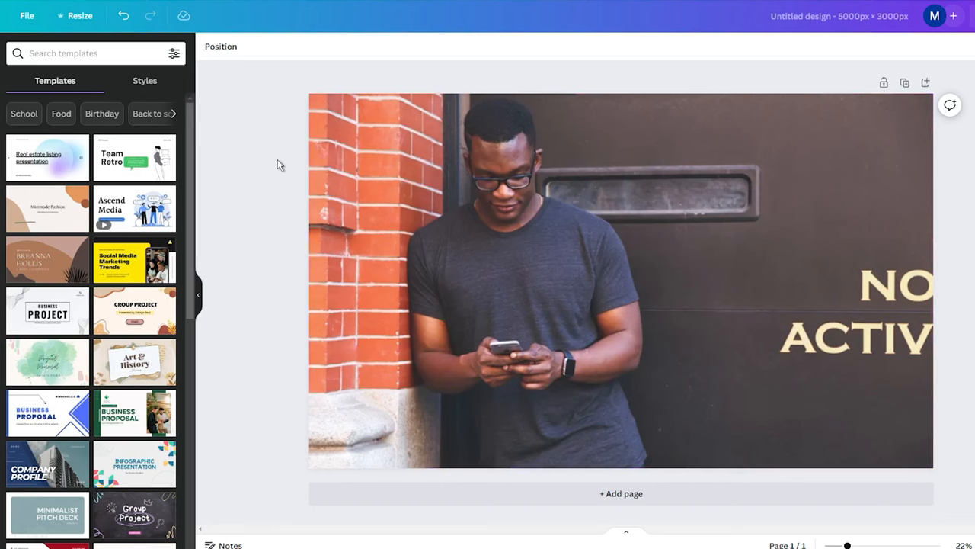
pyautogui.click(564, 217)
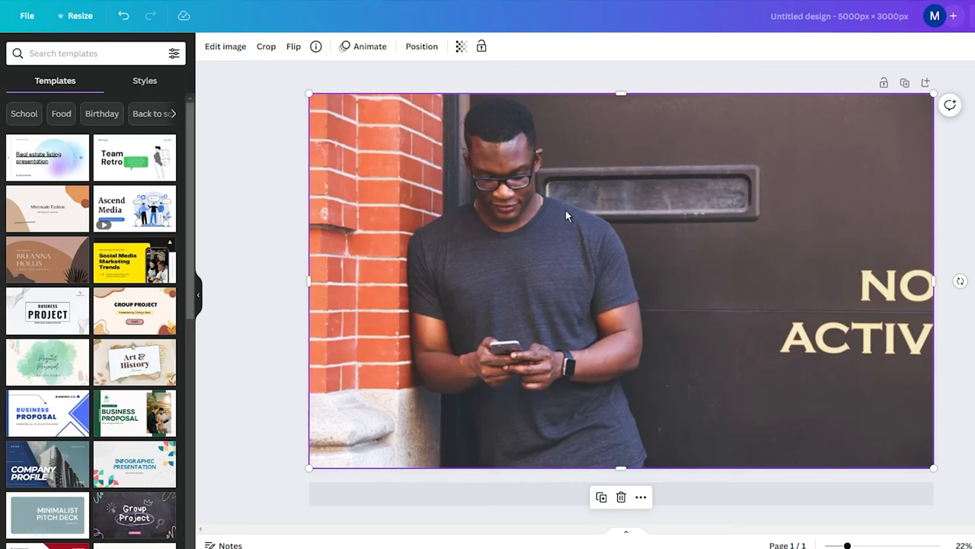
# Step: Start Magic Eraser on the photo from the Edit image tools
pyautogui.click(226, 46)
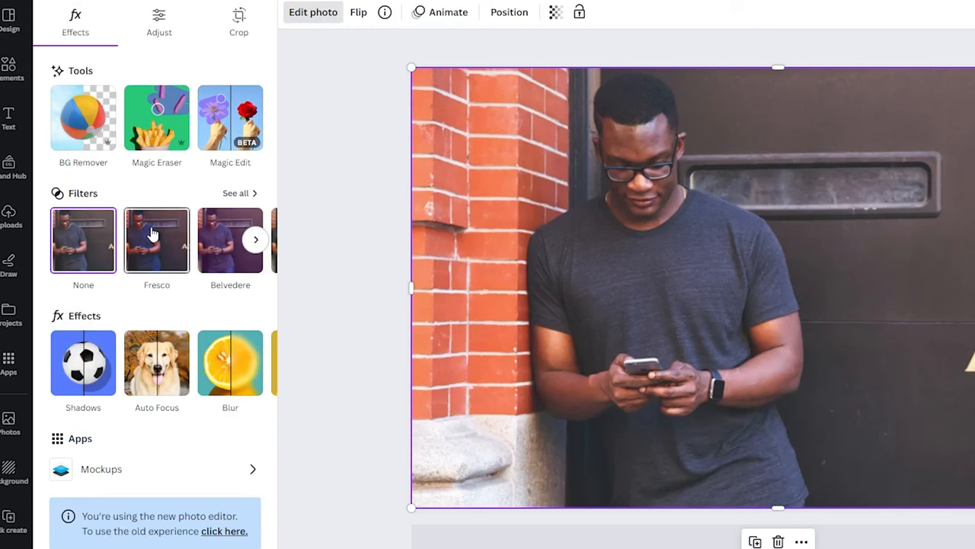
pyautogui.moveTo(155, 119)
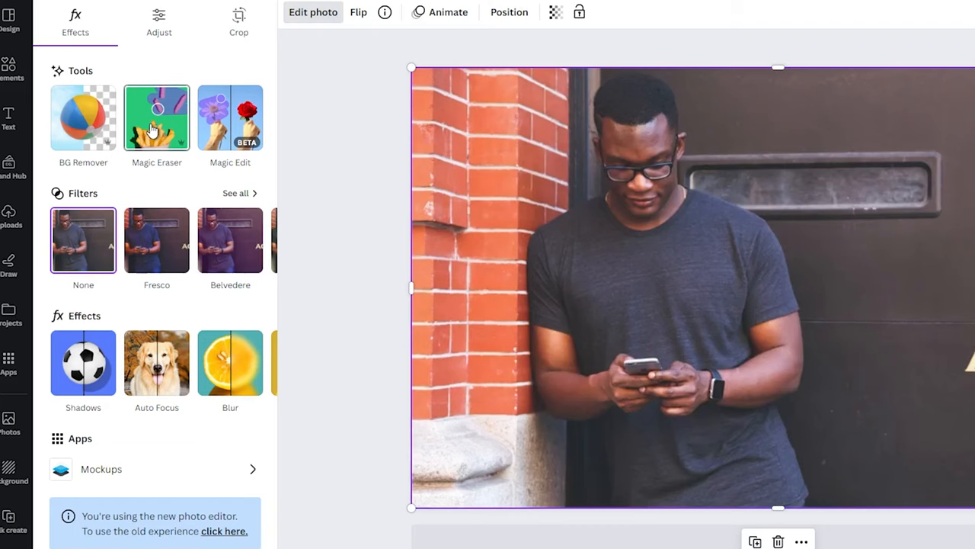
pyautogui.click(155, 115)
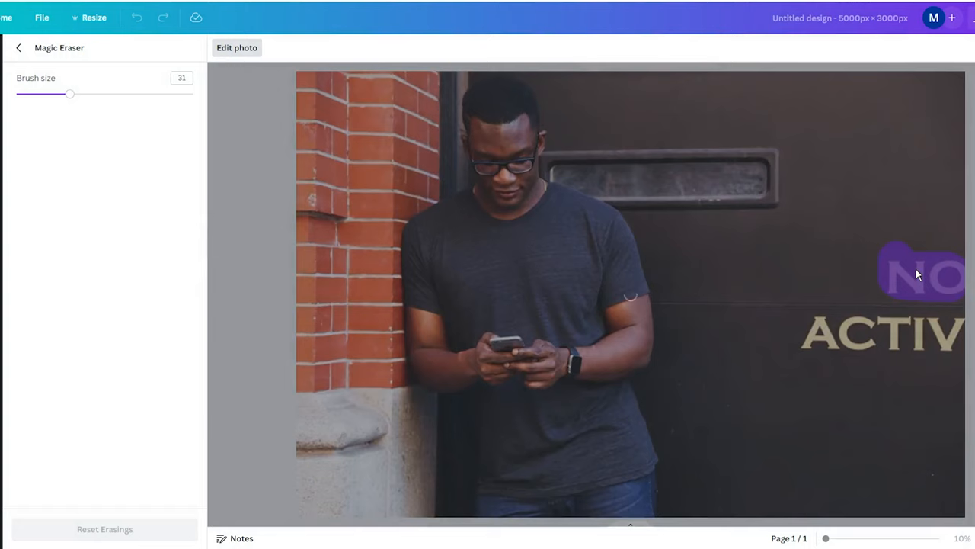
# Step: Erase the word NO from the lettering on the door
pyautogui.click(917, 274)
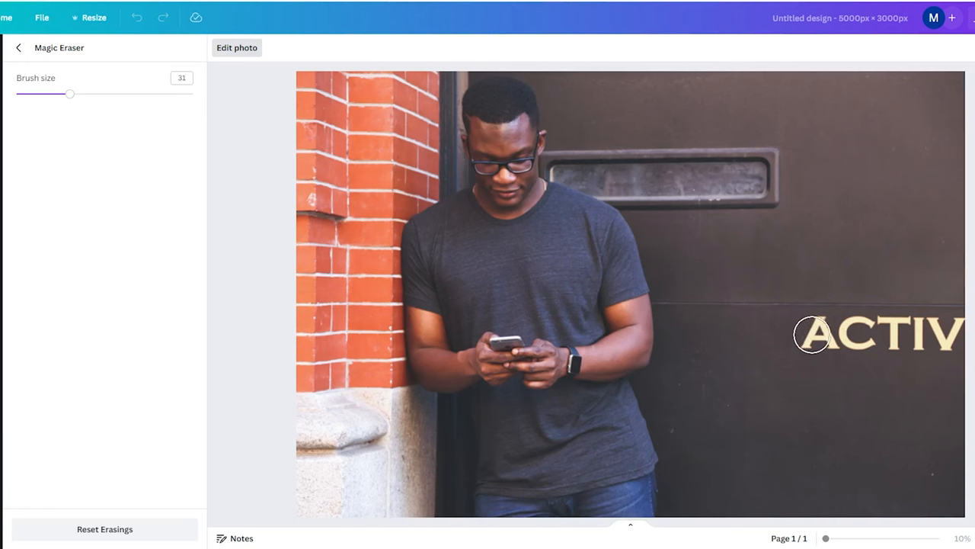
# Step: Brush over the remaining ACTIVITY lettering and erase it from the door
pyautogui.moveTo(813, 334); pyautogui.dragTo(948, 334)
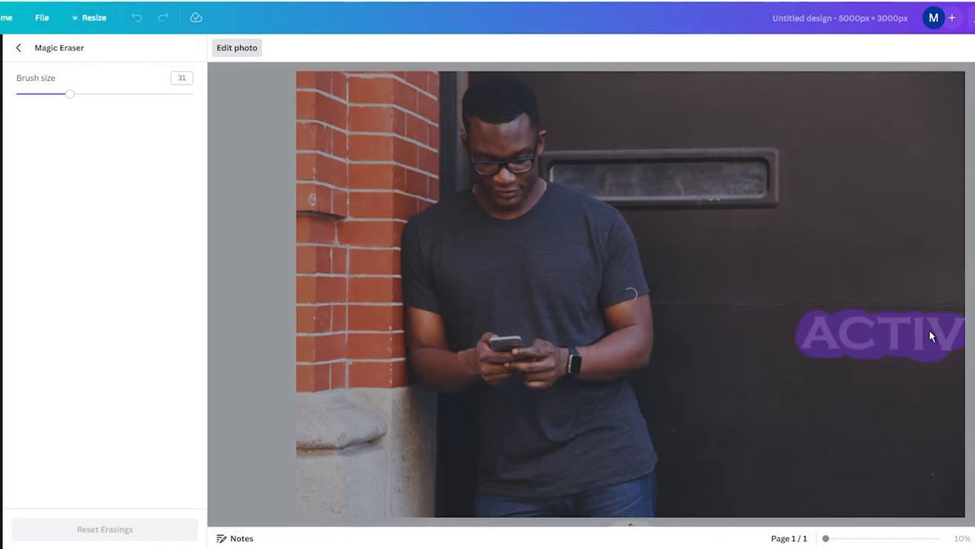
pyautogui.click(18, 48)
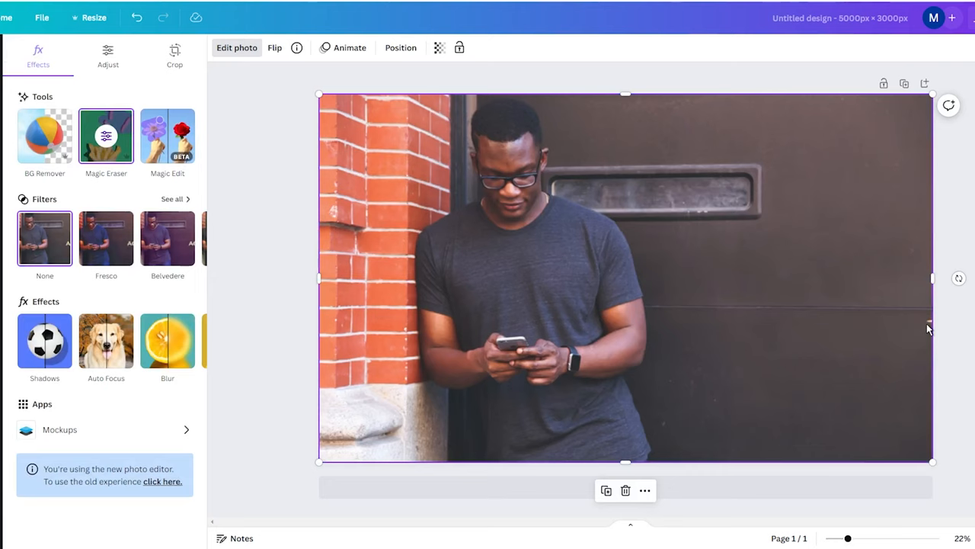
# Step: With brush size 20, erase the leftover lettering trace at the photo's right edge
pyautogui.click(107, 136)
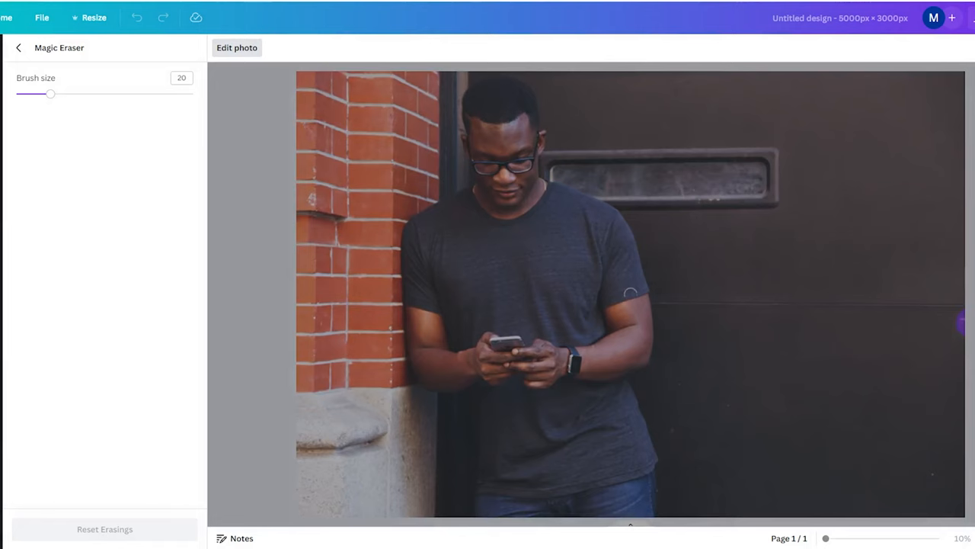
pyautogui.click(18, 47)
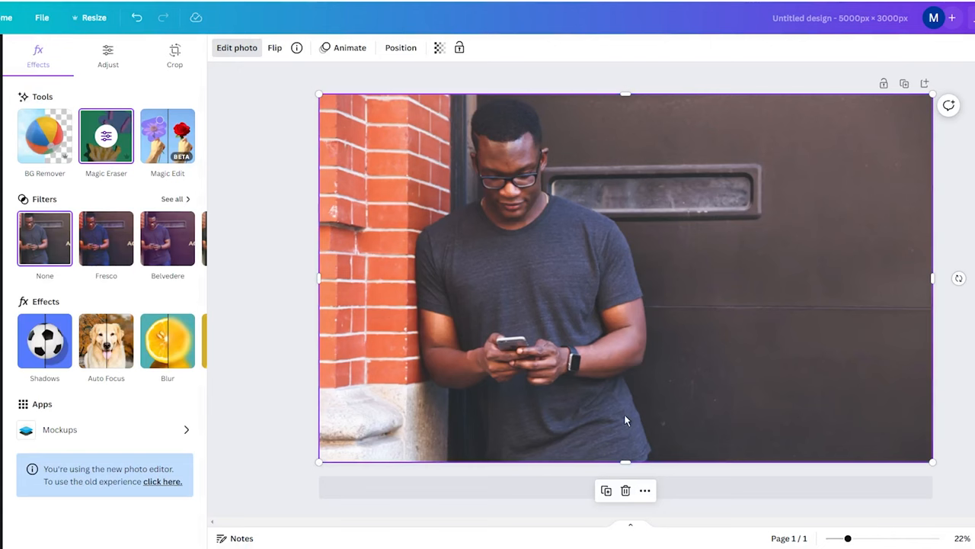
pyautogui.moveTo(912, 430)
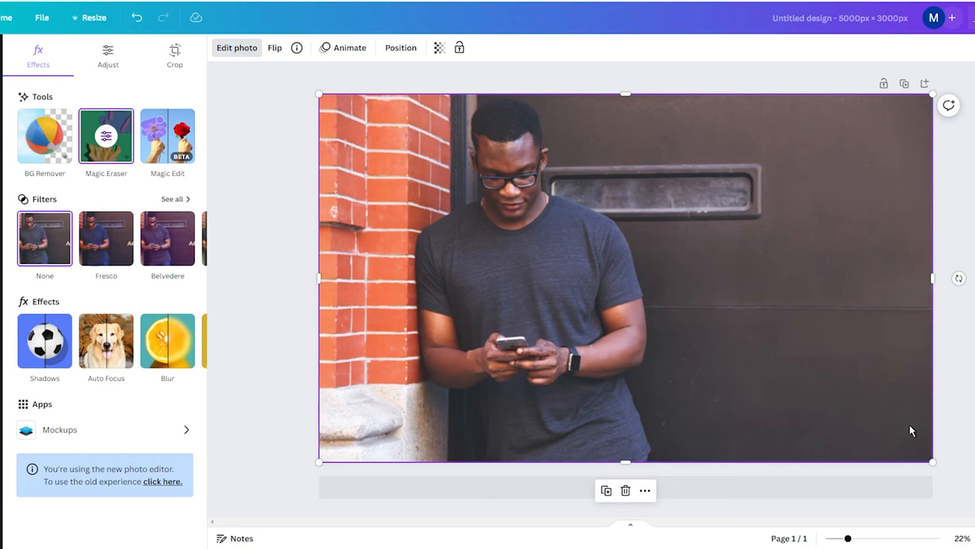